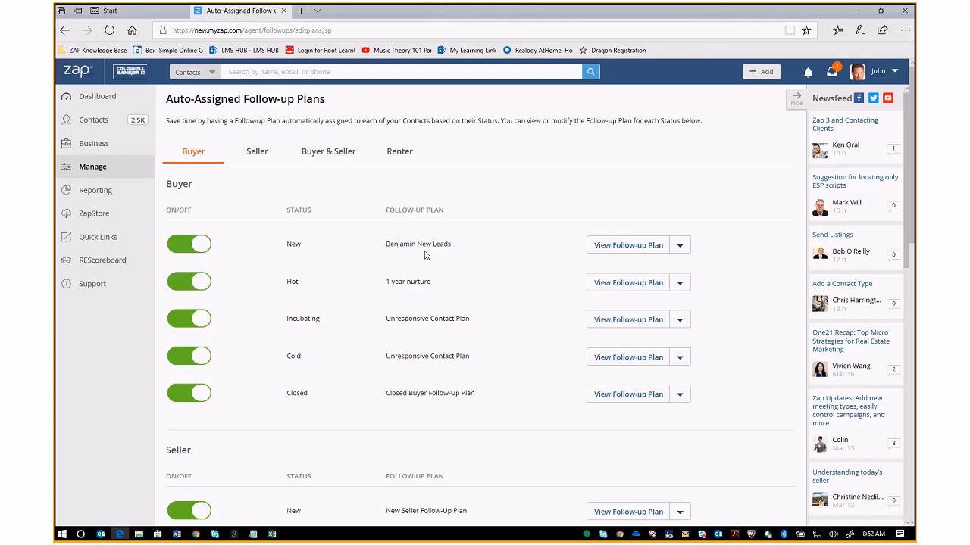
# Step: Disable the auto-assigned Benjamin New Leads plan for the New buyer status
pyautogui.click(187, 244)
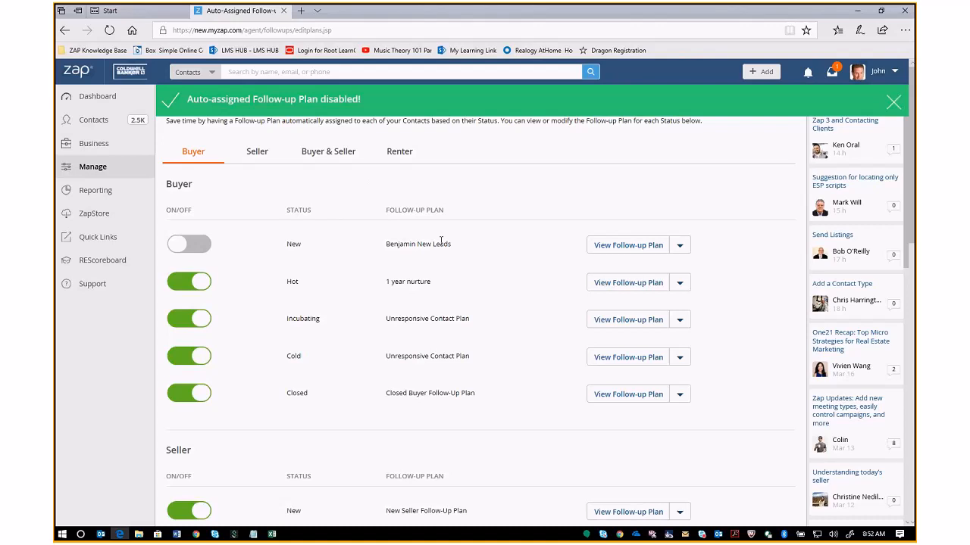
pyautogui.scroll(-3)
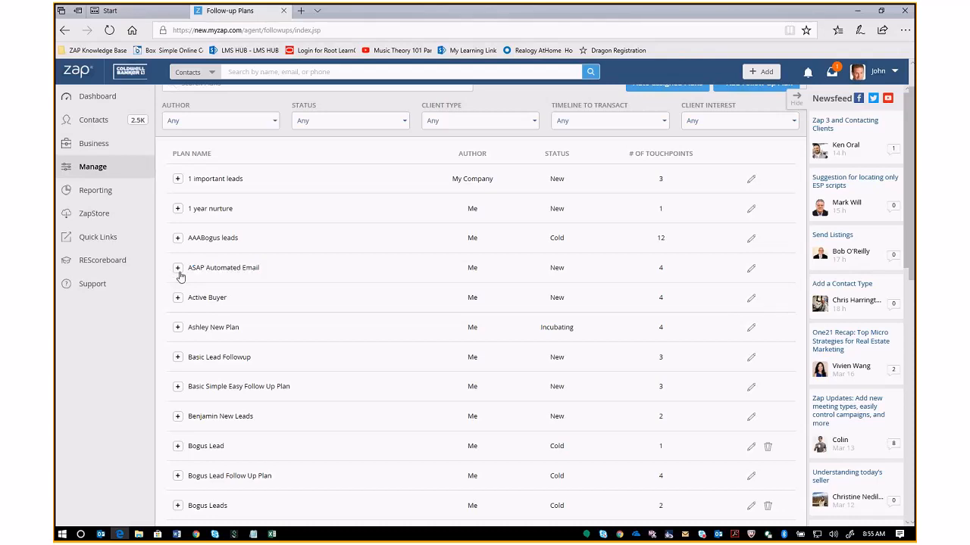
pyautogui.click(178, 266)
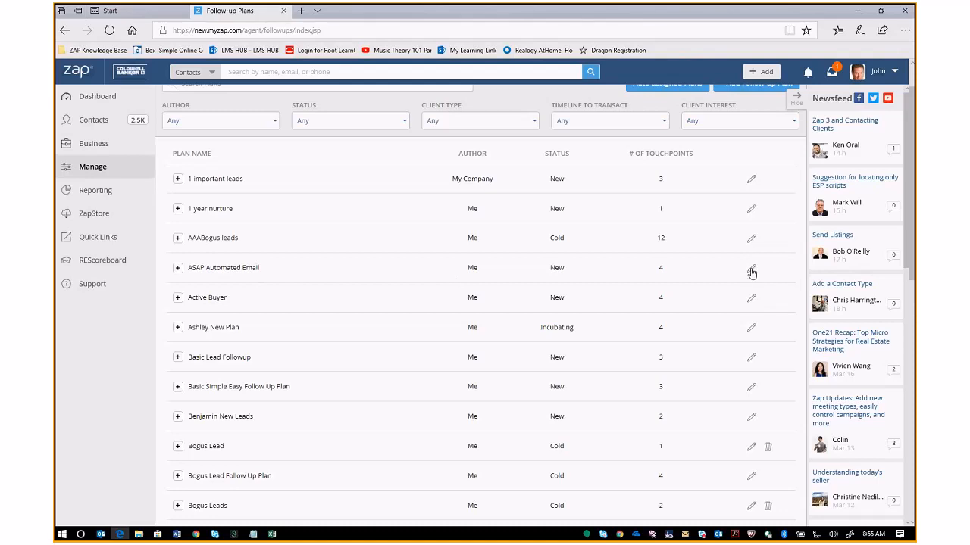
# Step: Edit the ASAP Automated Email plan and switch its third touchpoint to Personal Email
pyautogui.click(752, 271)
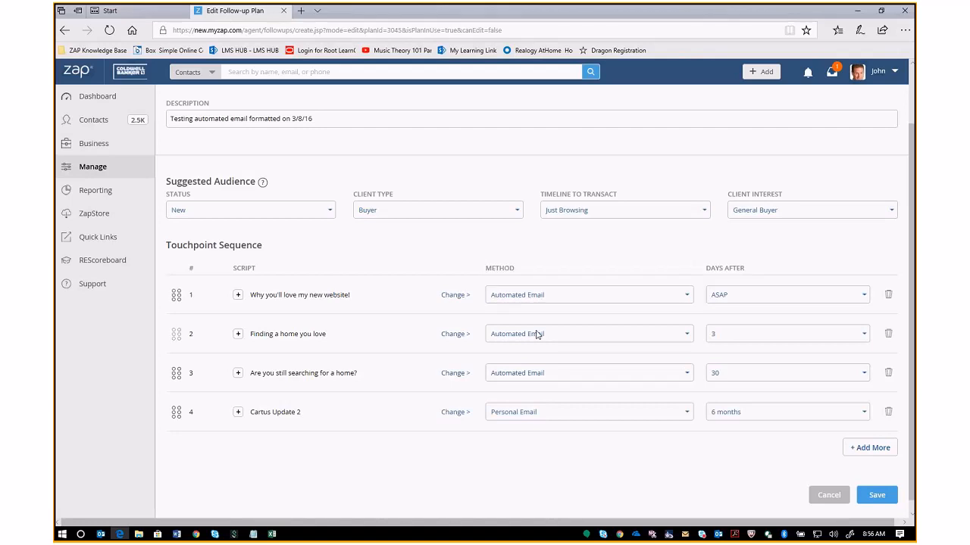
pyautogui.moveTo(731, 369)
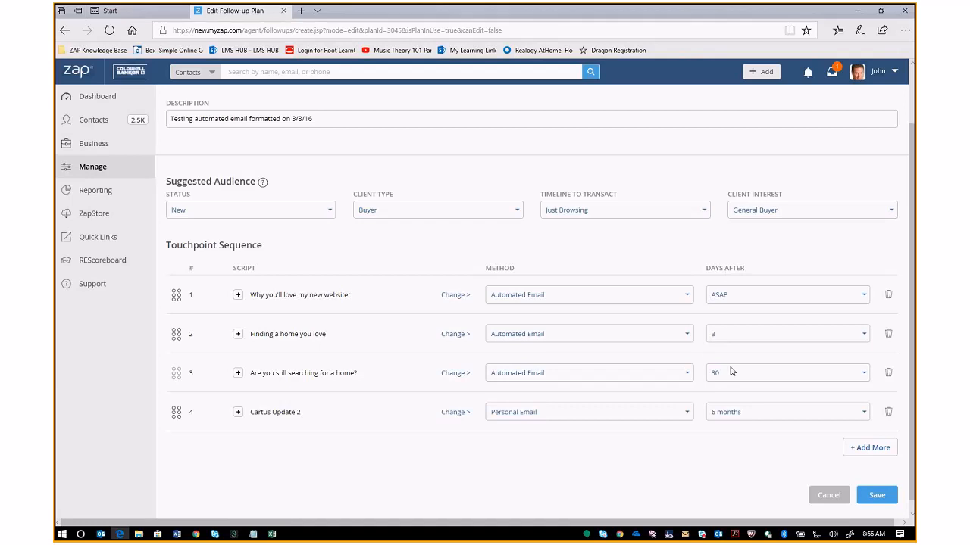
pyautogui.click(788, 373)
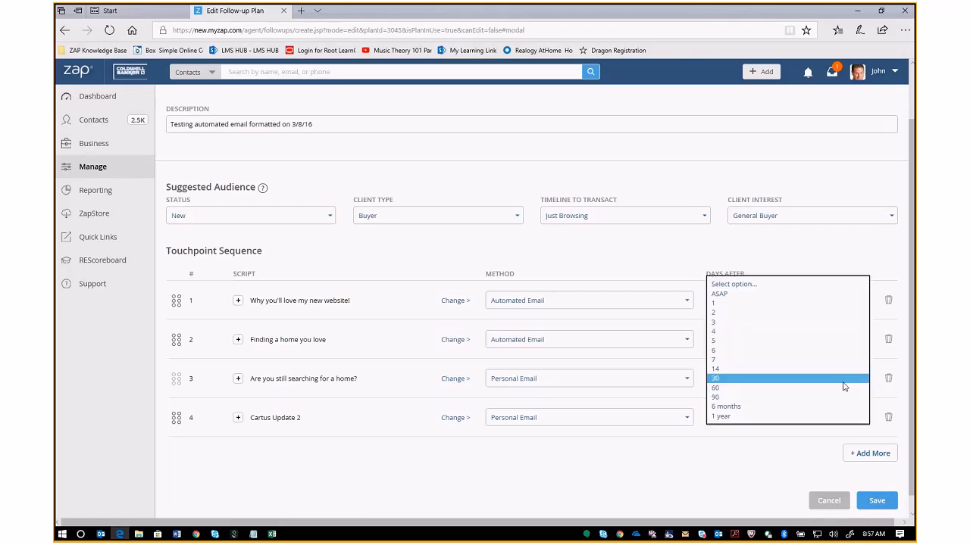